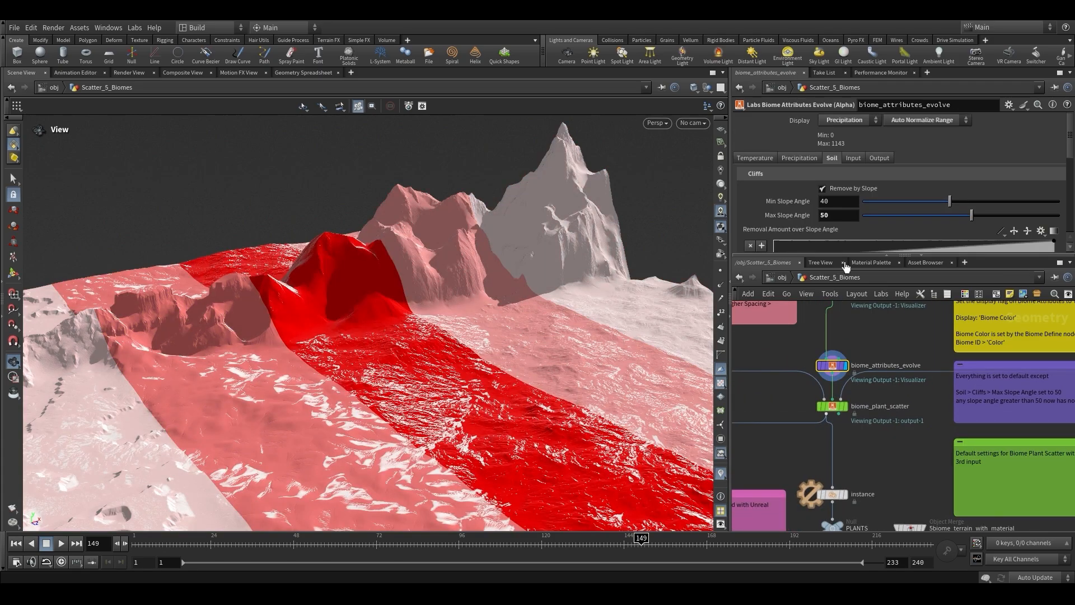
- Switch the biome_attributes_evolve Display dropdown from Precipitation to Temperature
left_click(849, 119)
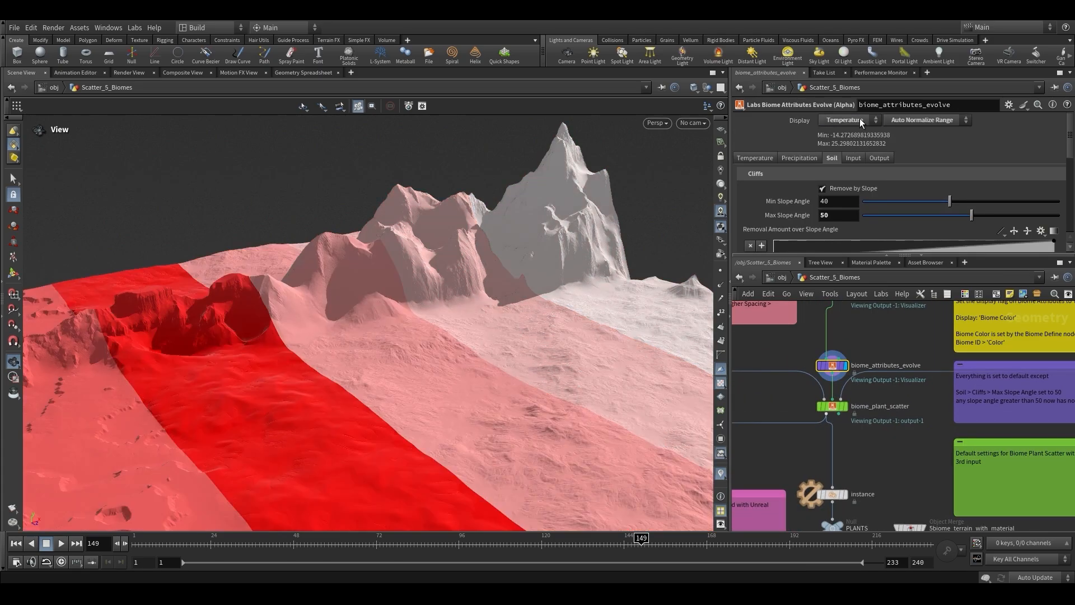
left_click(845, 119)
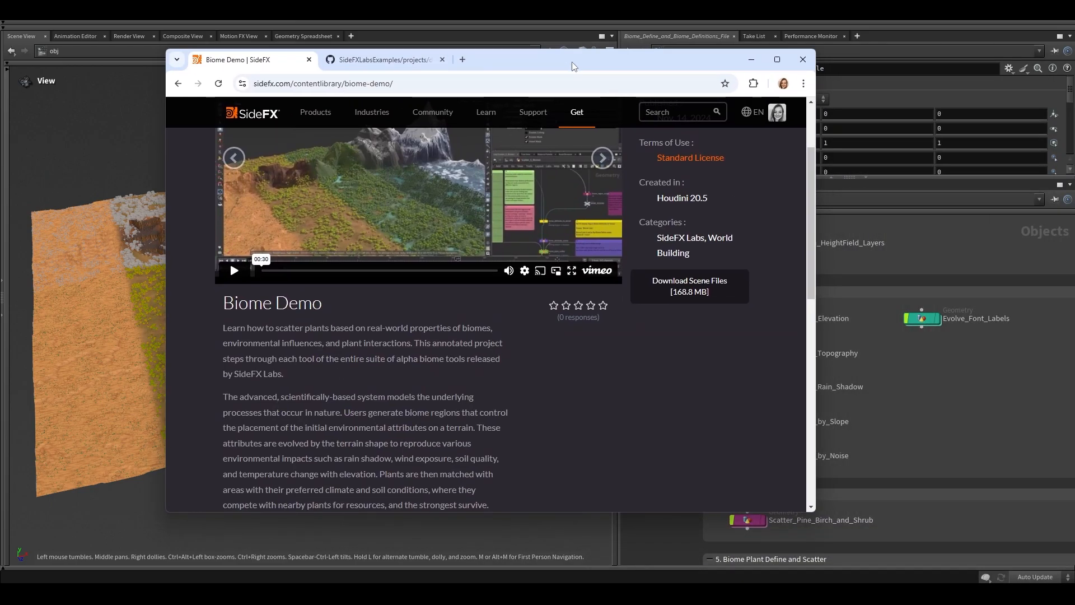
- Open the sidefx.com Biome Demo content library page to view its Download Scene Files section
left_click(381, 60)
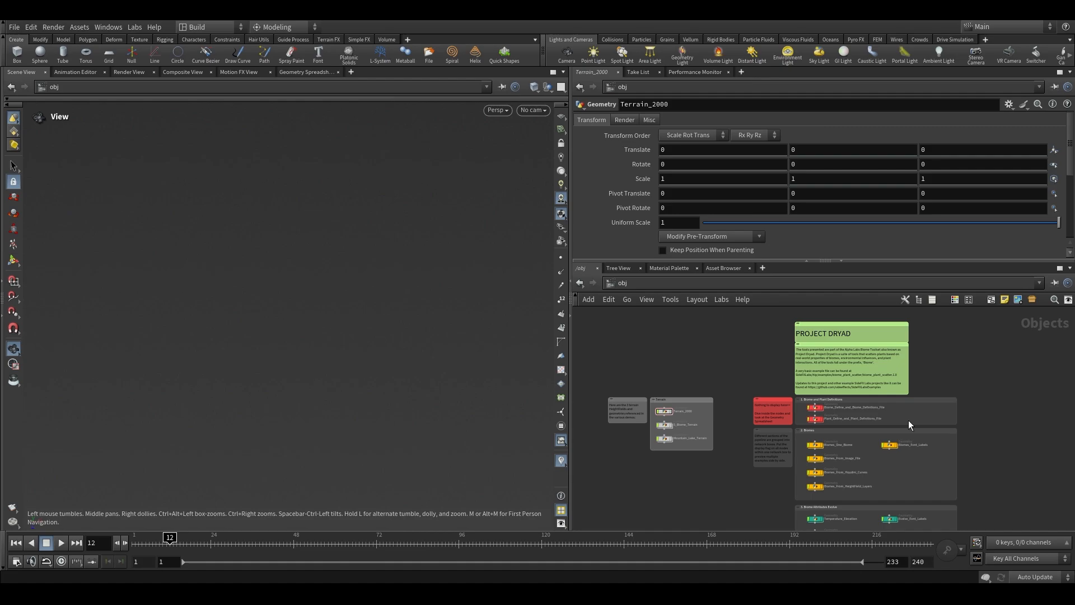
mouse_move(989, 430)
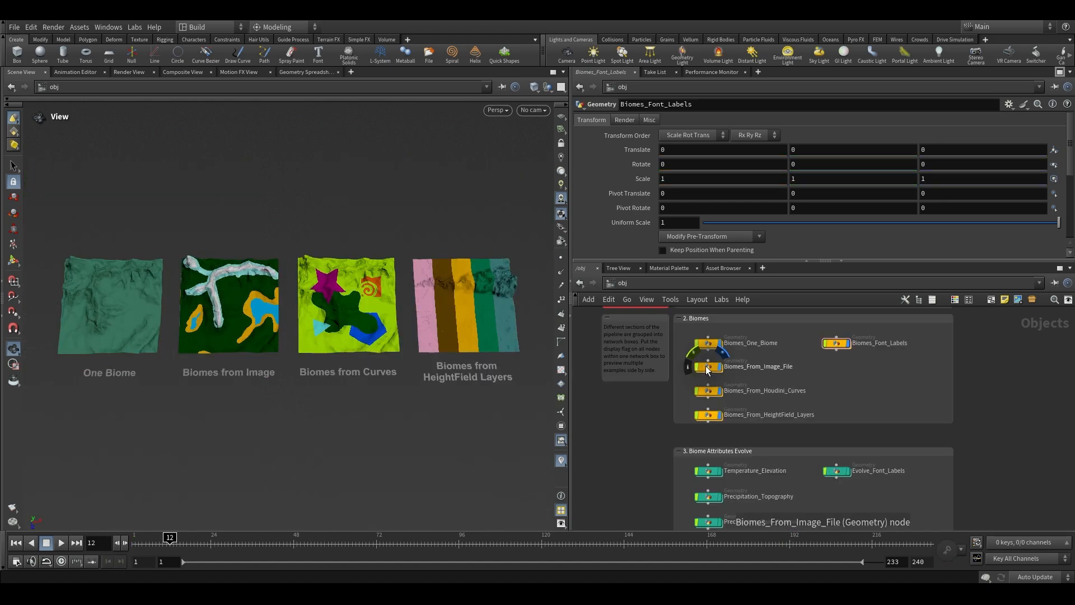
double_click(708, 367)
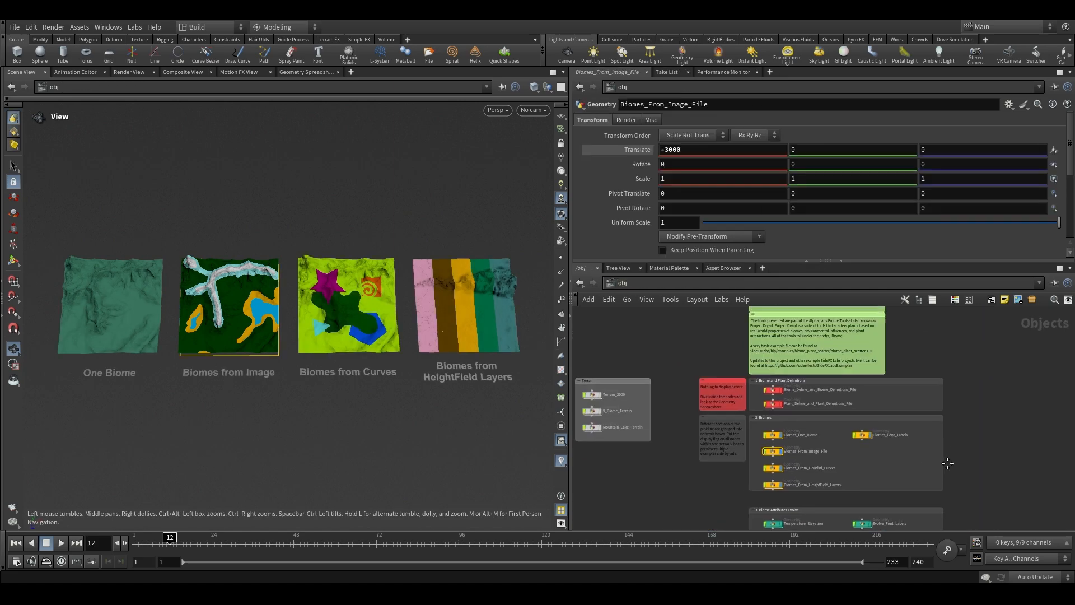
left_click(760, 387)
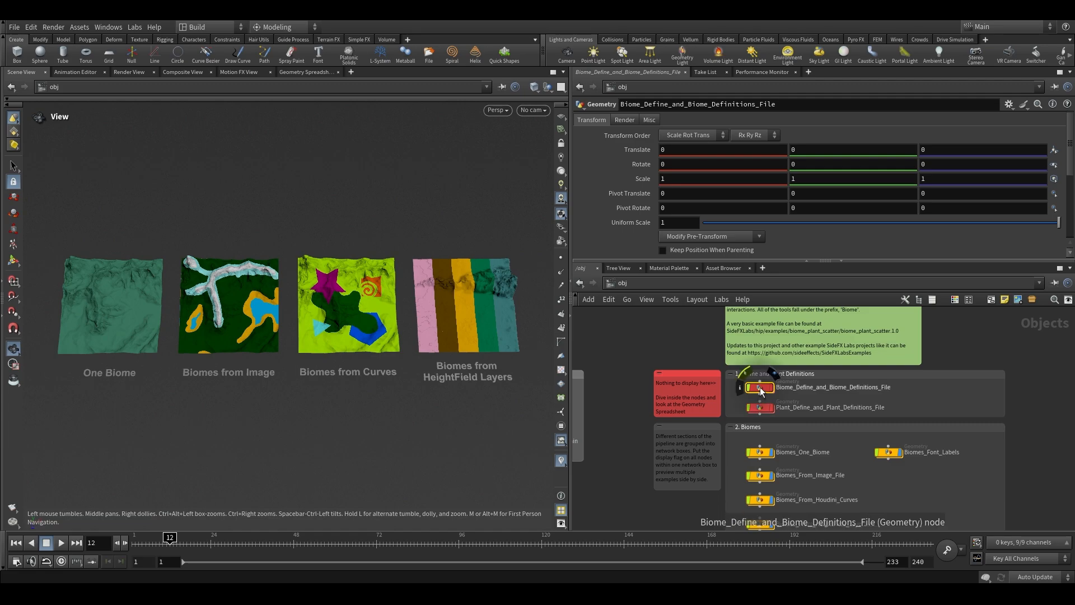
double_click(758, 387)
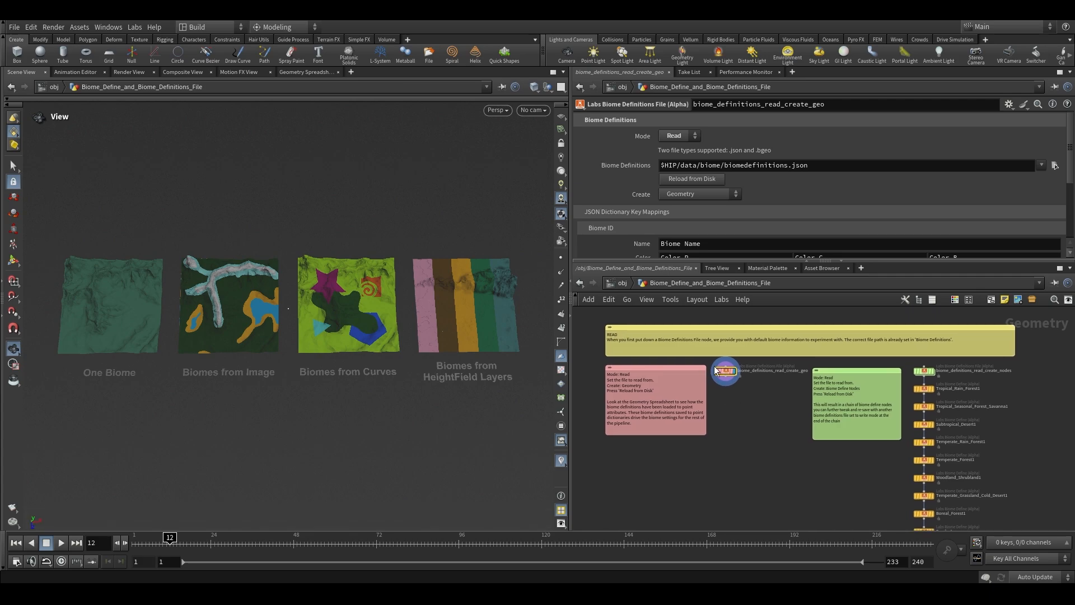
left_click(676, 135)
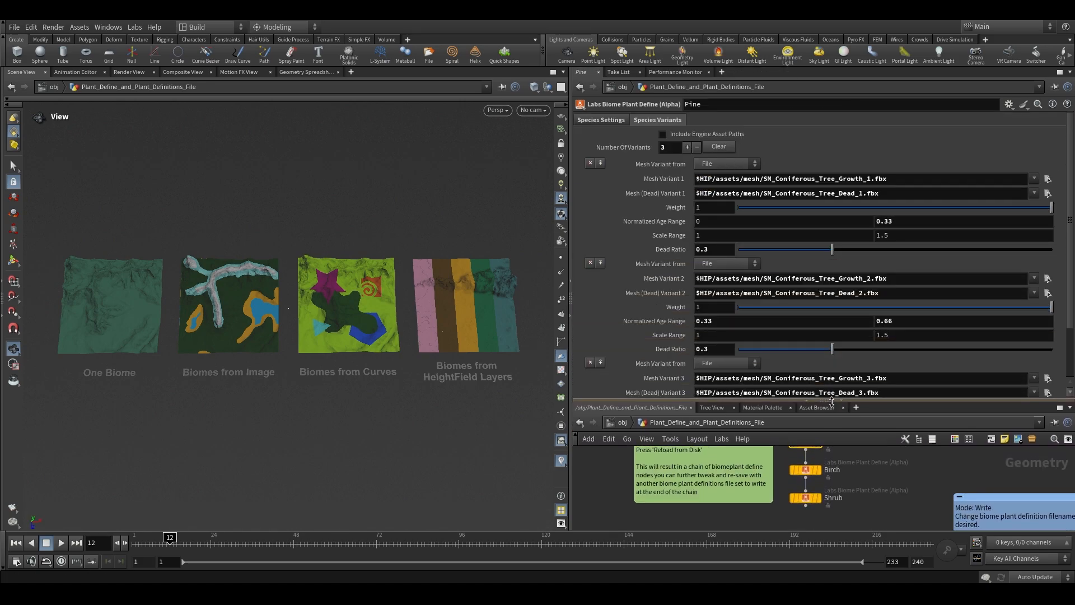
left_click(599, 120)
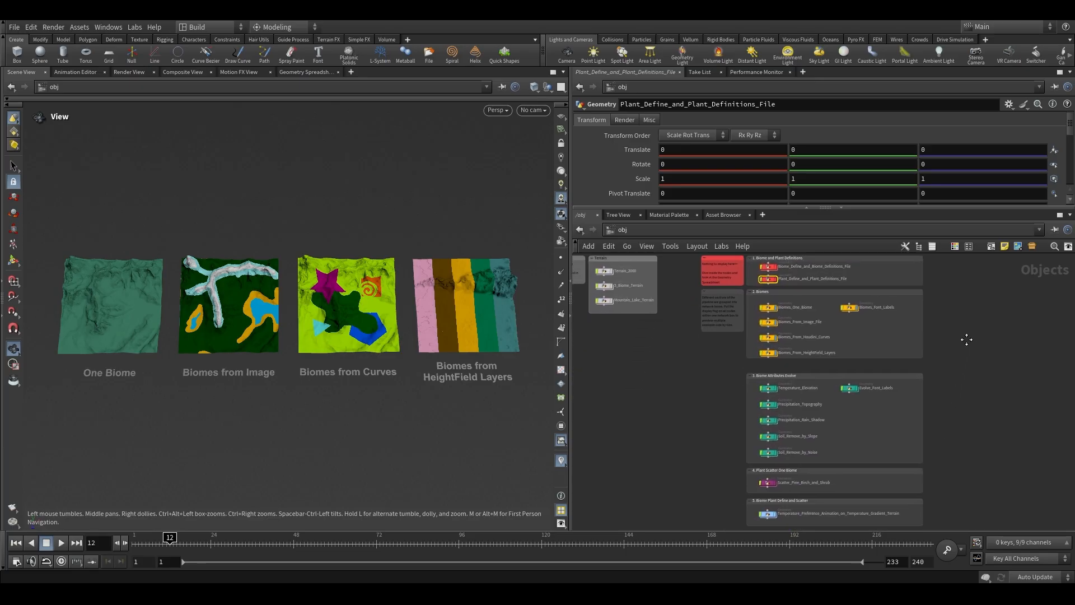
- Select the biome example nodes, including the heightfield layers example, and scroll the network
left_click(863, 306)
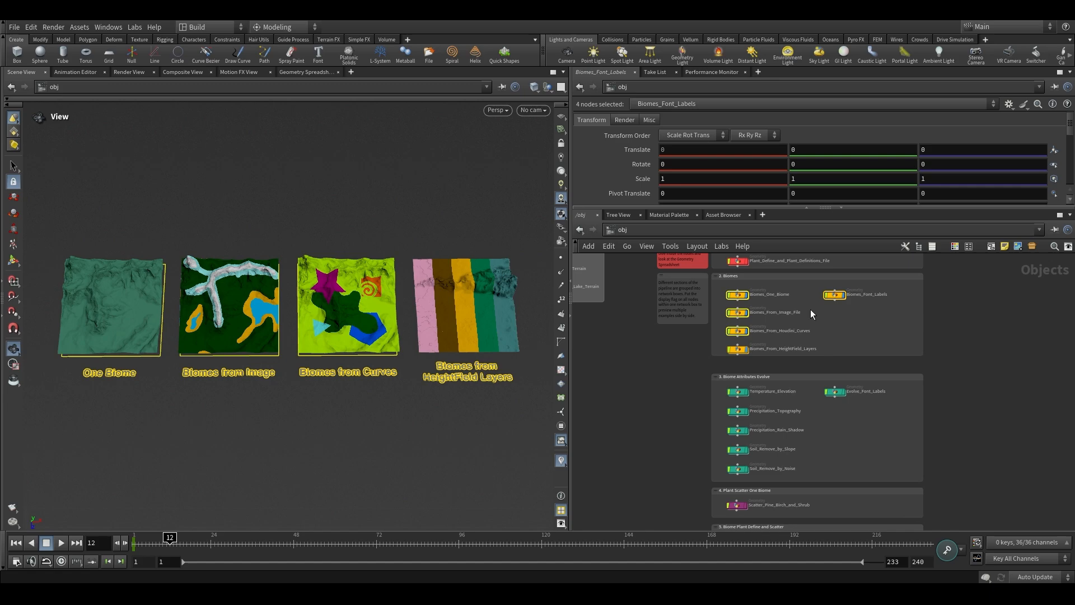
mouse_move(698, 315)
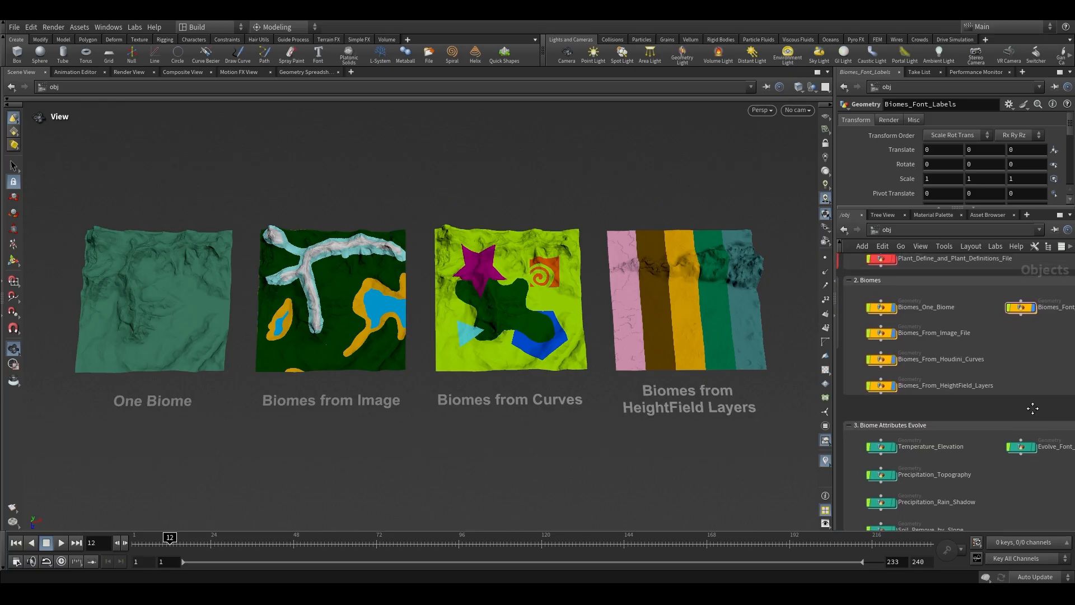
mouse_move(171, 307)
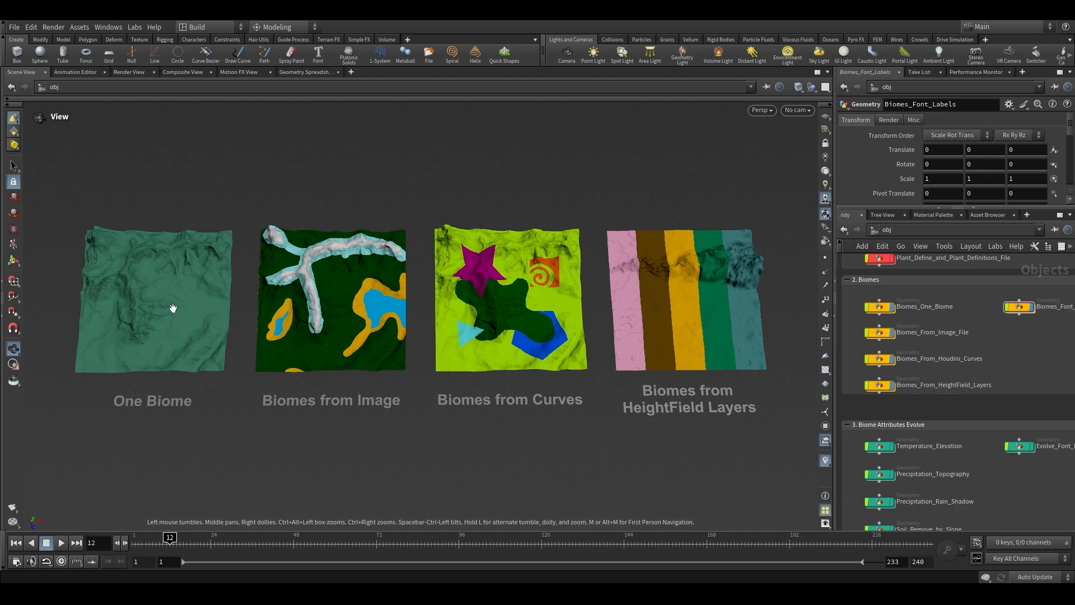
left_click(940, 358)
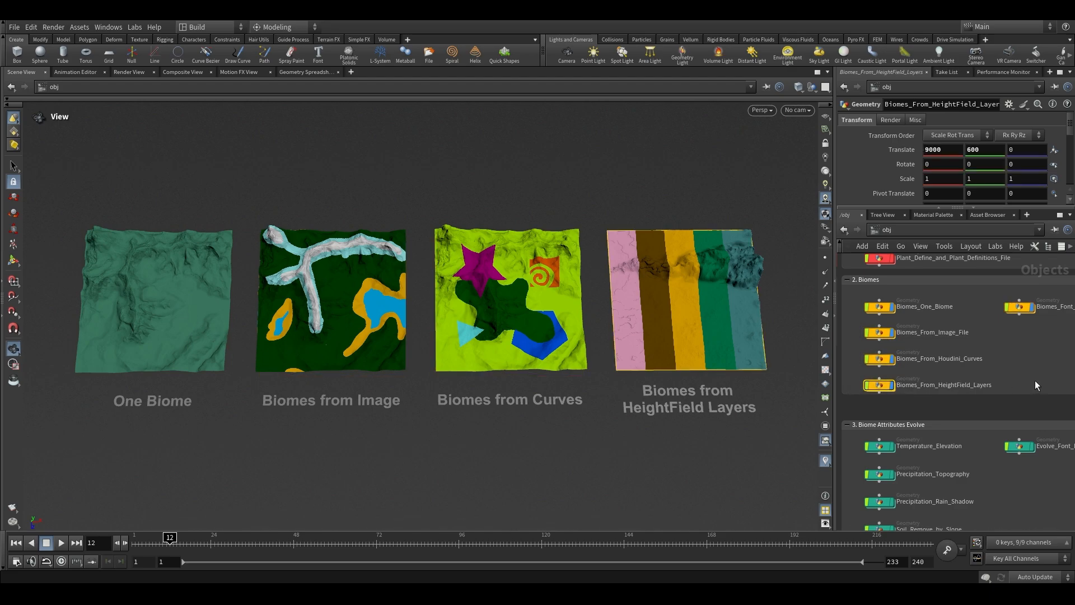
scroll("down", 3)
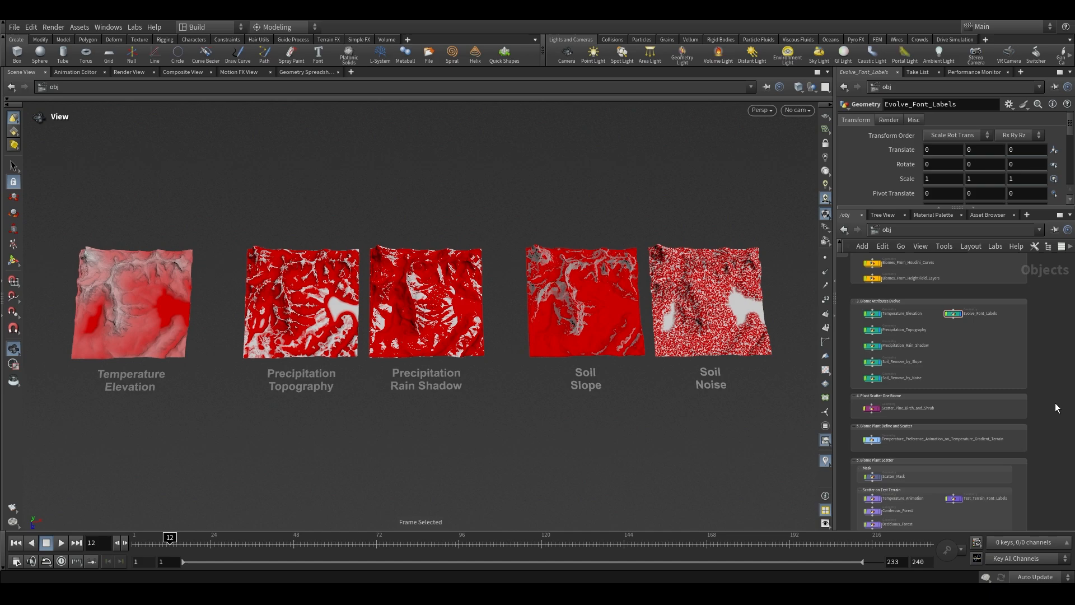
mouse_move(347, 417)
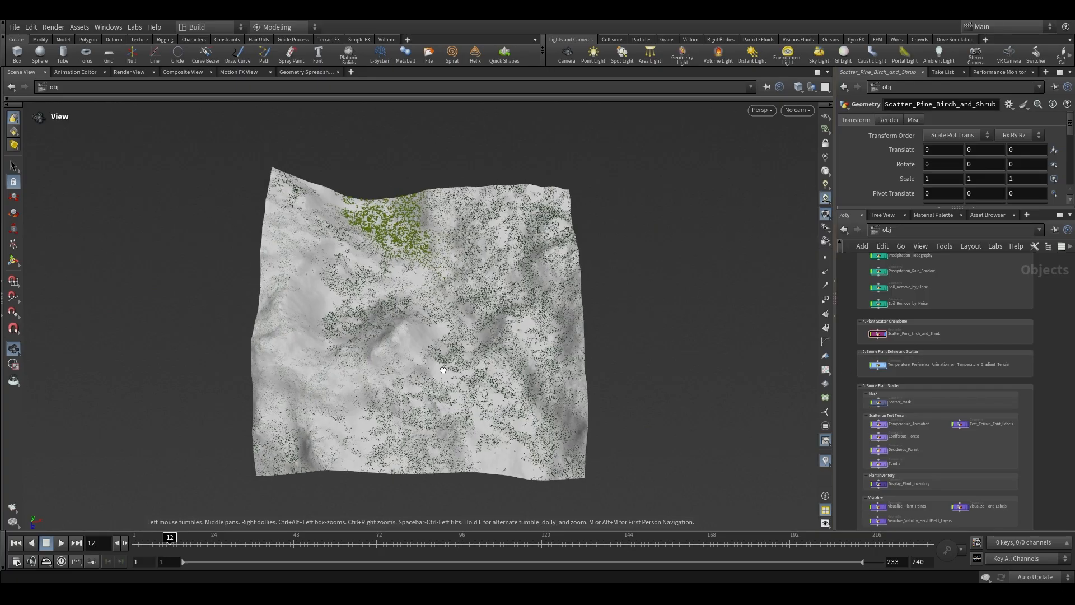
- Enlarge the view and select the Temperature_Preference animation example node
left_click_drag(443, 370, 610, 309)
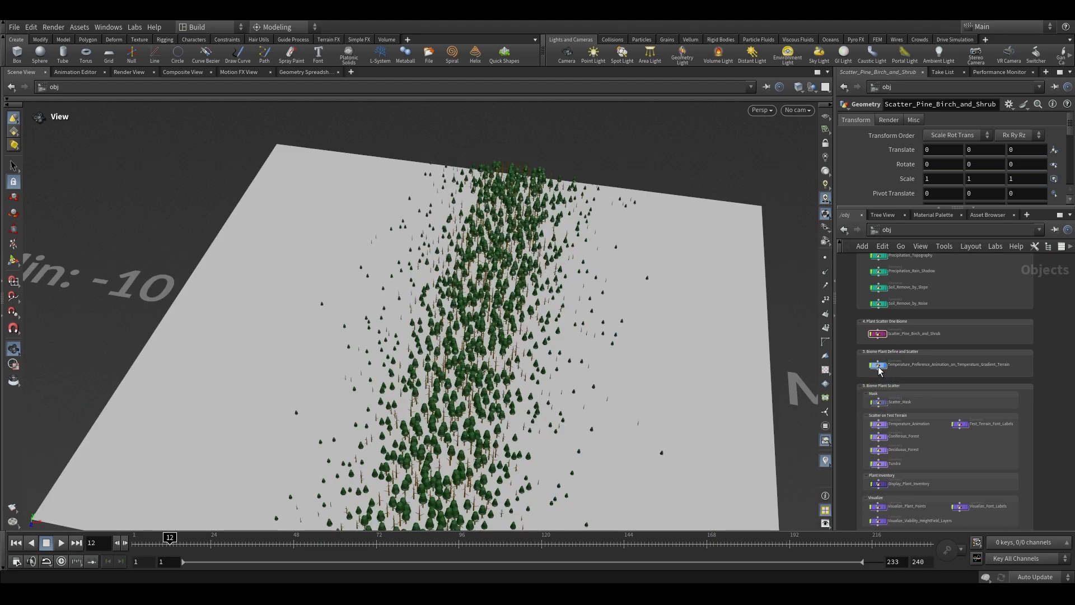
left_click(878, 364)
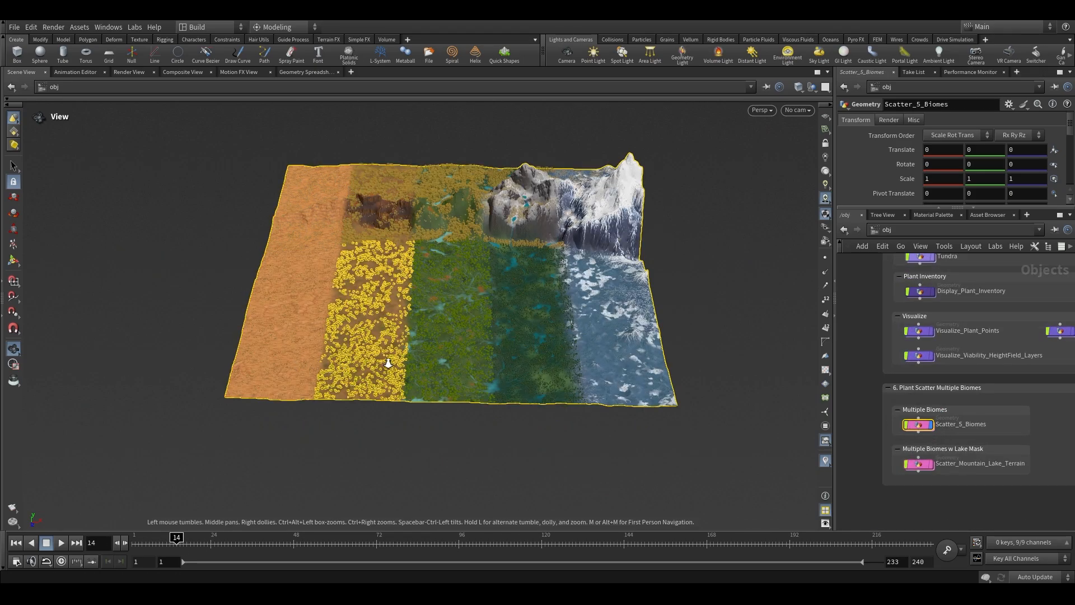
- Tumble and dolly around Scatter_5_Biomes, then display Scatter_Mountain_Lake_Terrain
left_click_drag(387, 362, 786, 334)
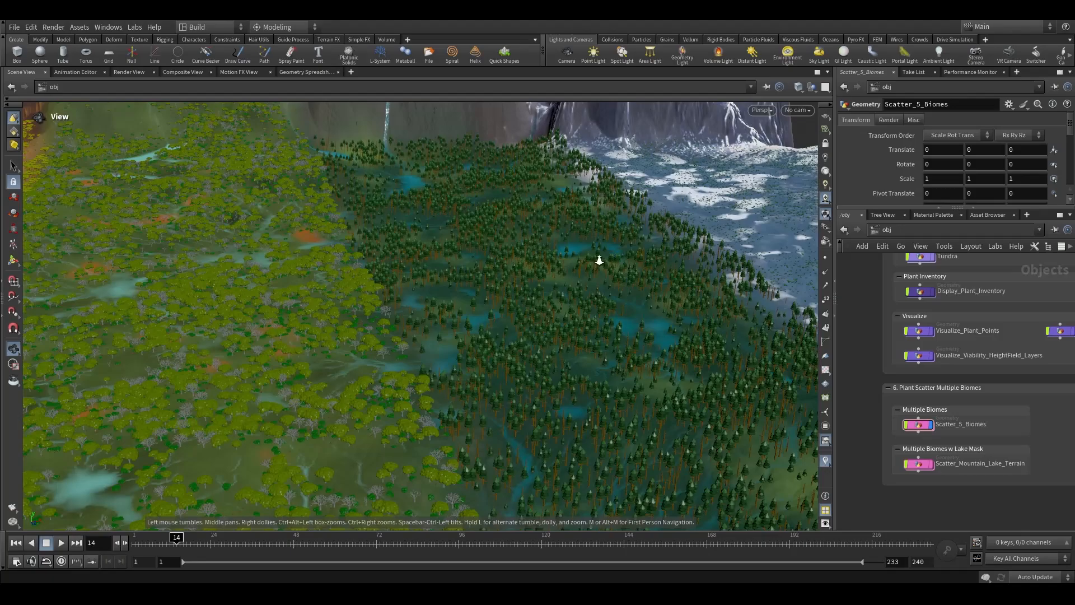
left_click_drag(599, 260, 605, 314)
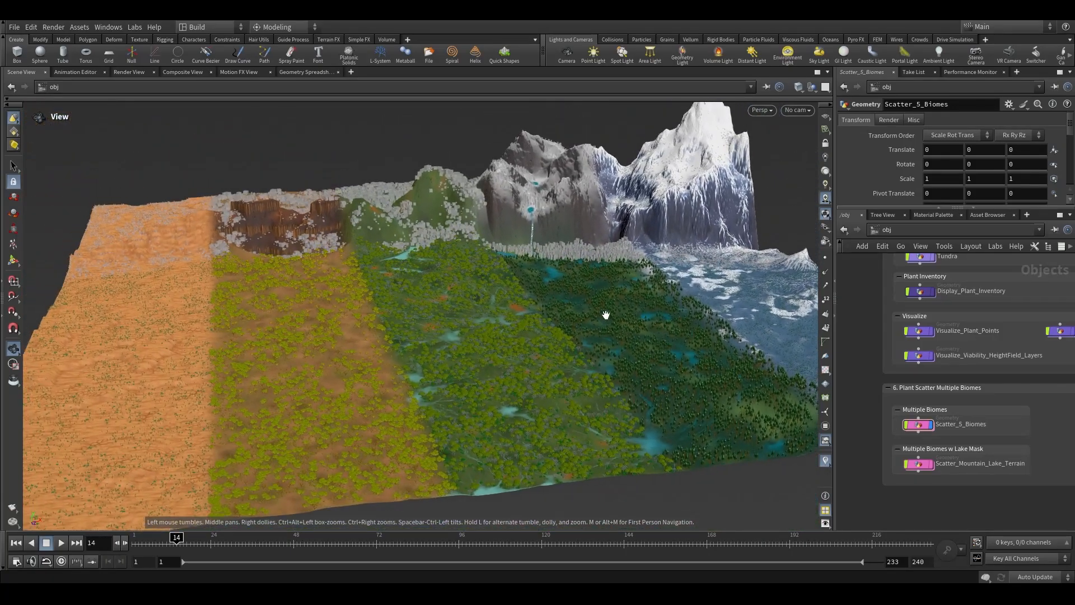
left_click_drag(605, 315, 531, 331)
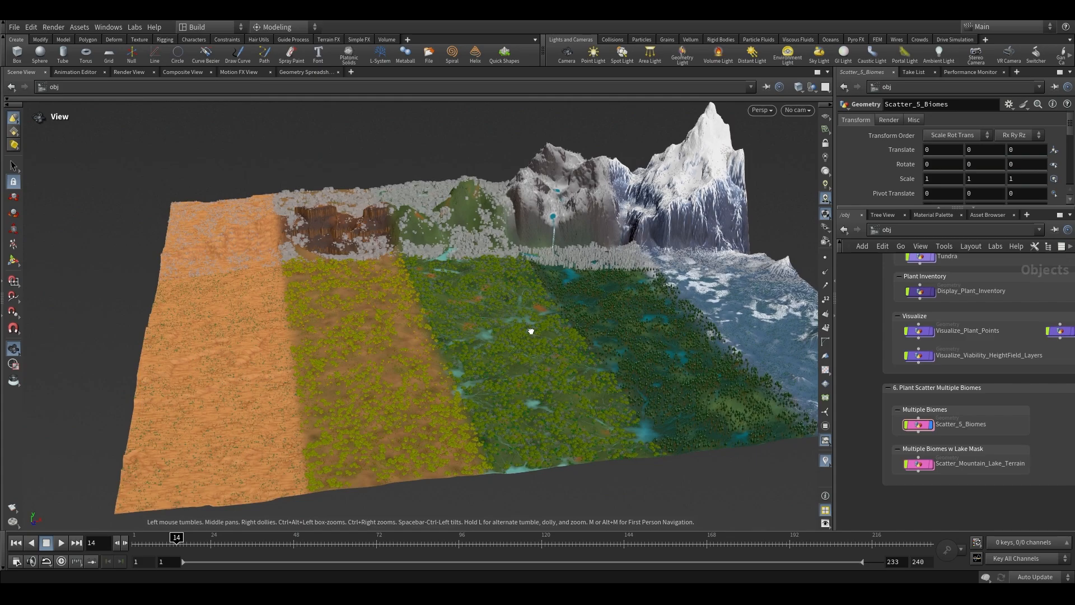
left_click(980, 463)
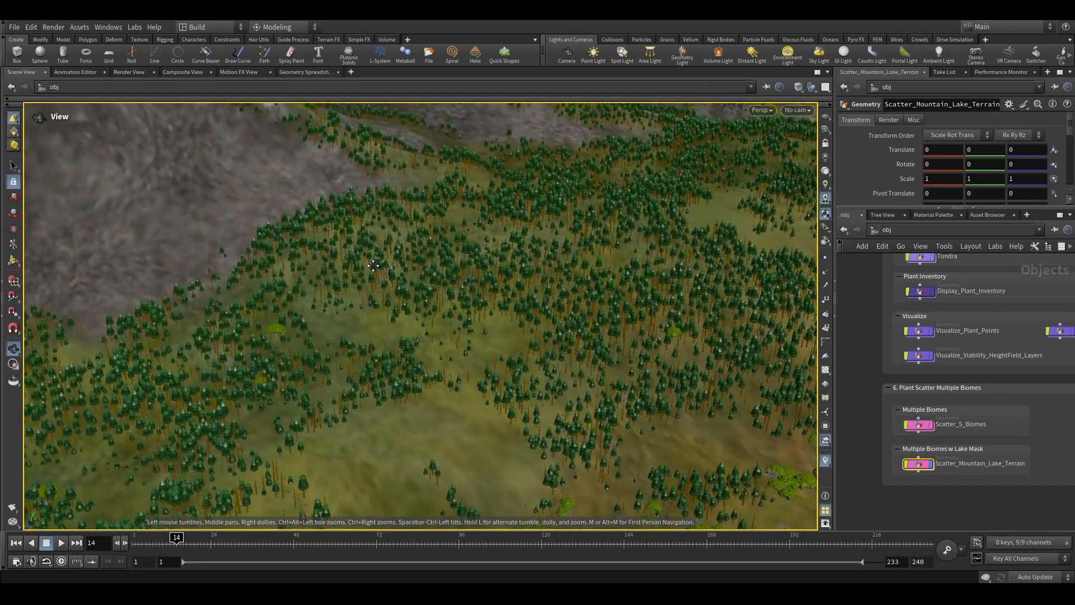
left_click_drag(373, 266, 346, 303)
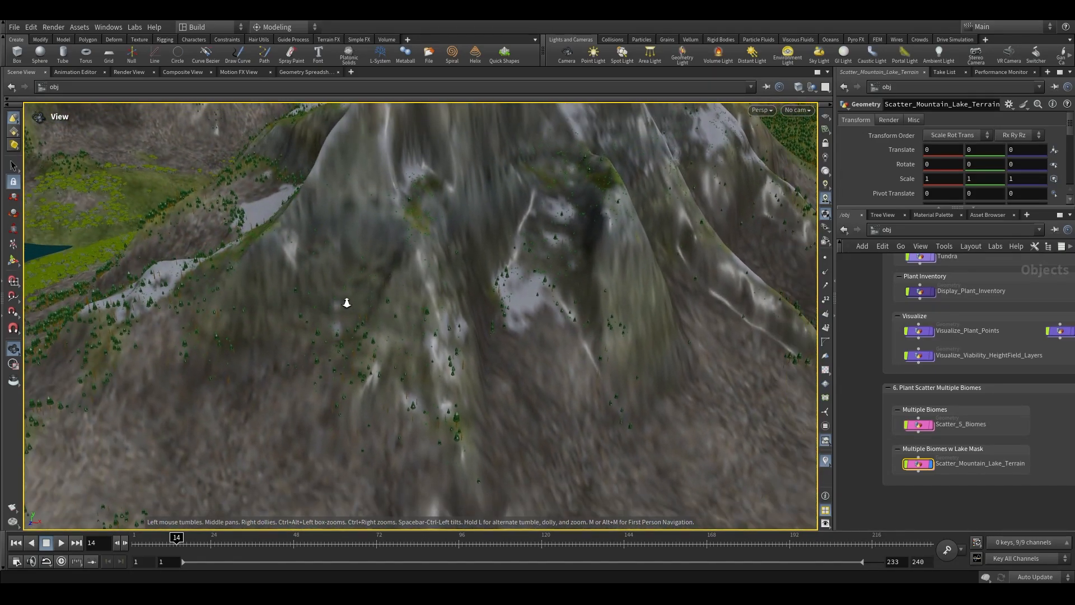
left_click_drag(346, 303, 646, 375)
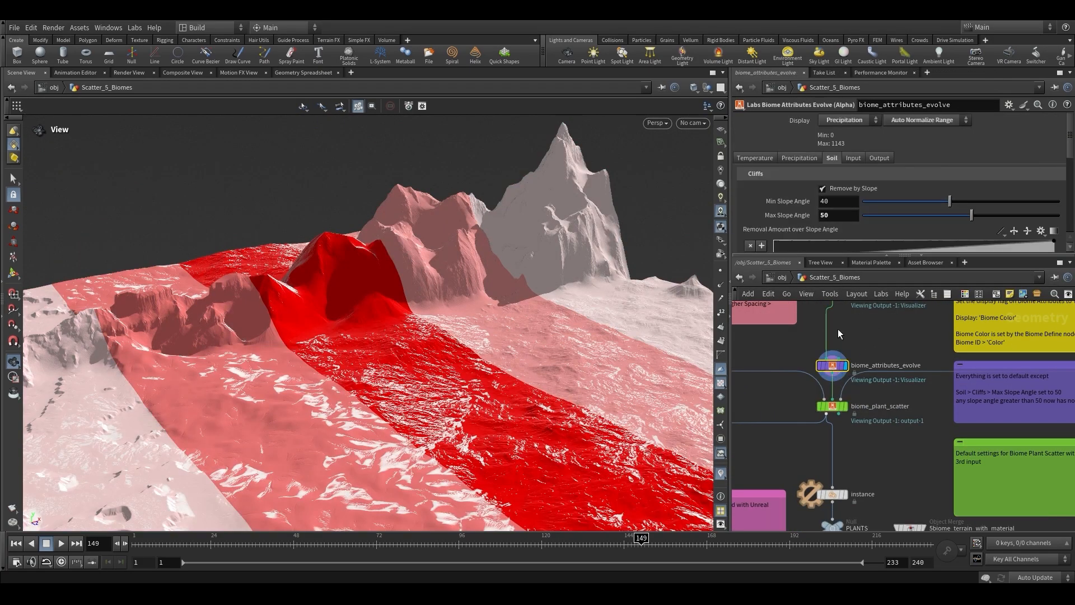
- Toggle biome_attributes_evolve's Display dropdown, then display biome_plant_scatter's coloured plant points
left_click(848, 120)
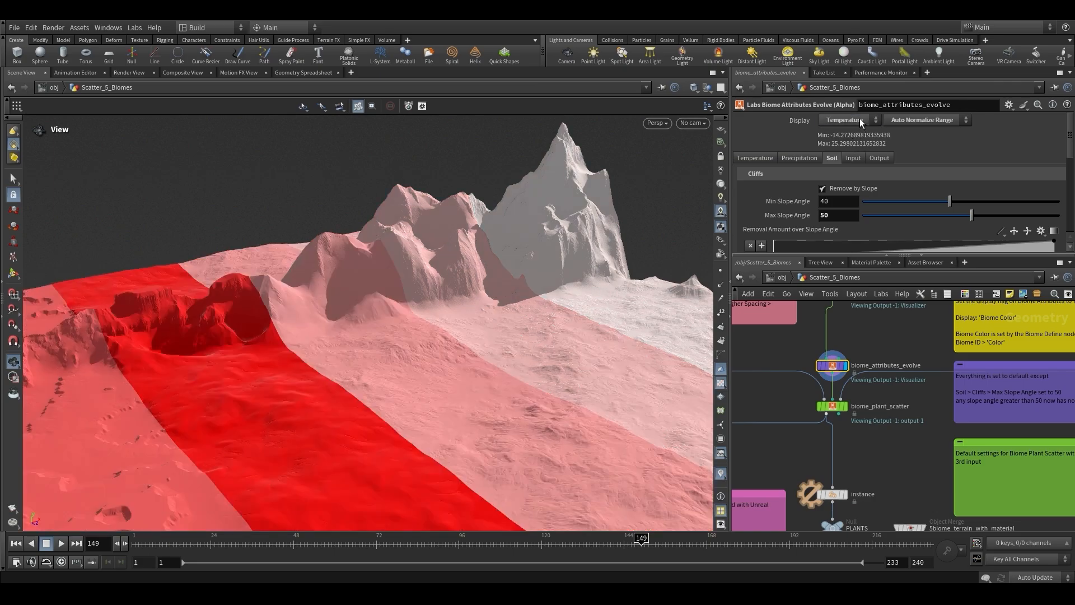
left_click(848, 120)
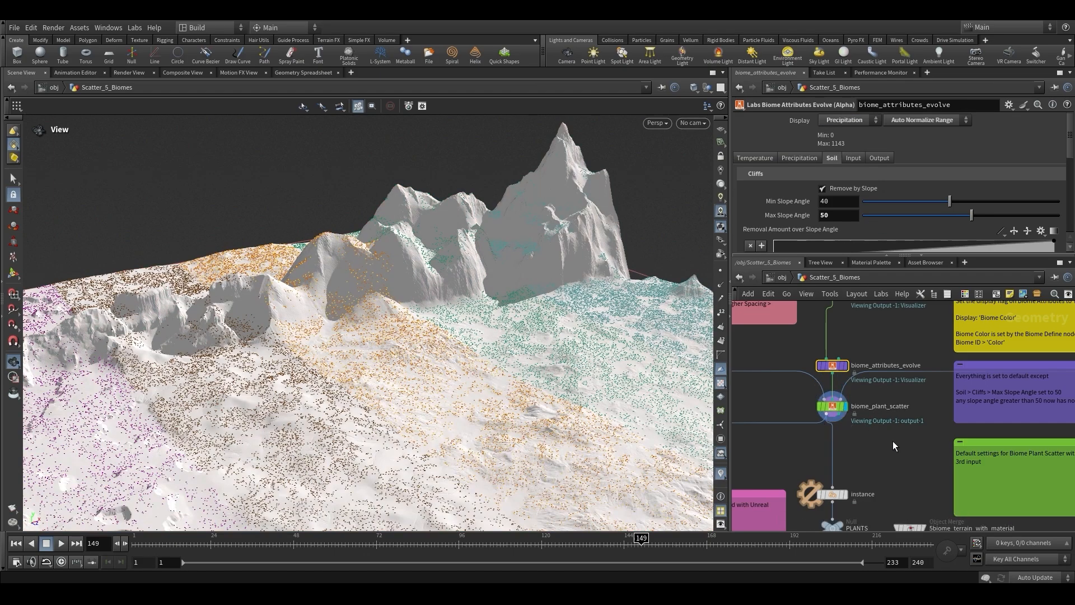